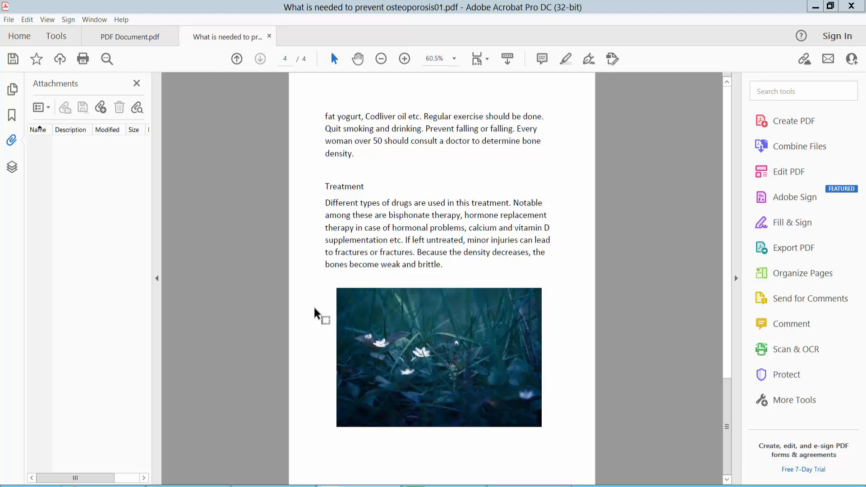
{"action": "mouse_move", "coordinate": [511, 16]}
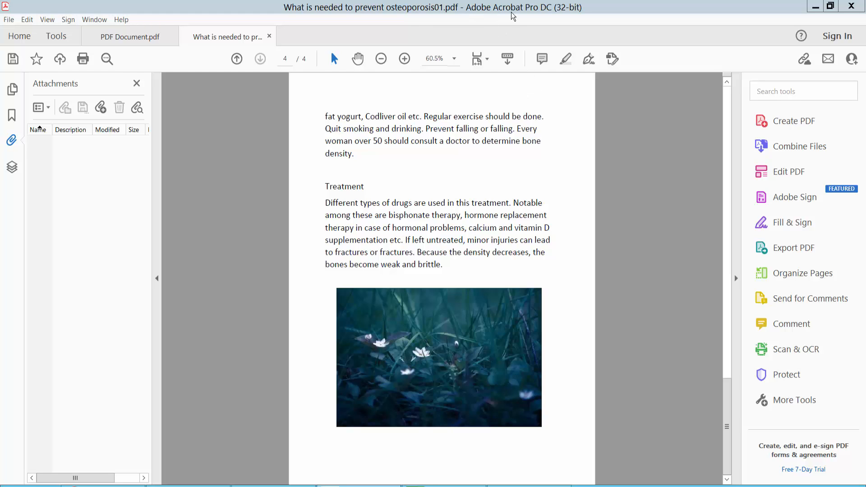
{"action": "mouse_move", "coordinate": [458, 368]}
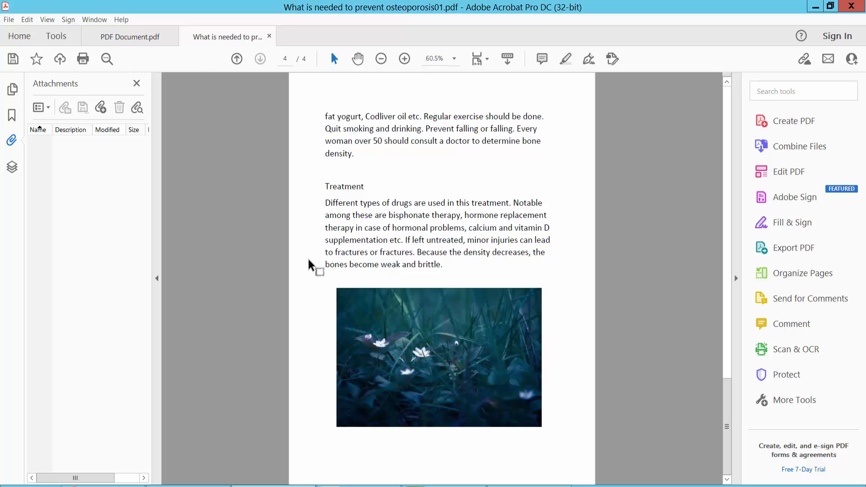
Step: Enter Edit PDF mode from the Tools tab so page 4's text and photo become editable
{"action": "left_click", "coordinate": [56, 36]}
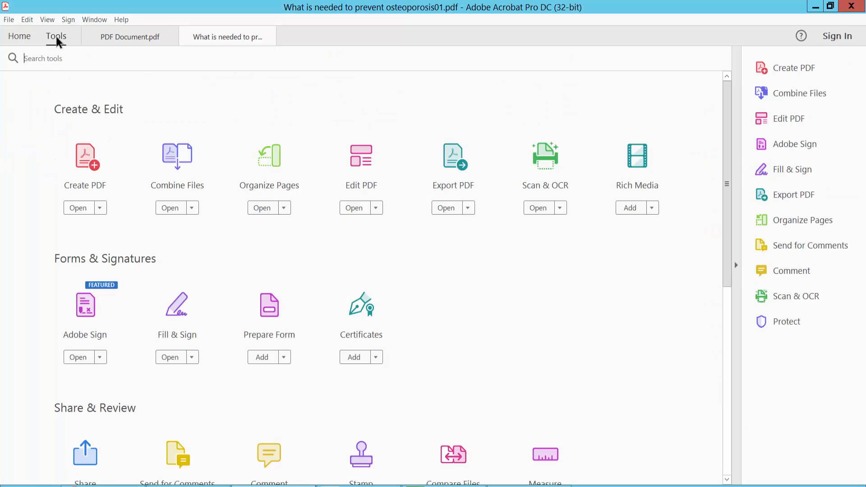
{"action": "mouse_move", "coordinate": [365, 166]}
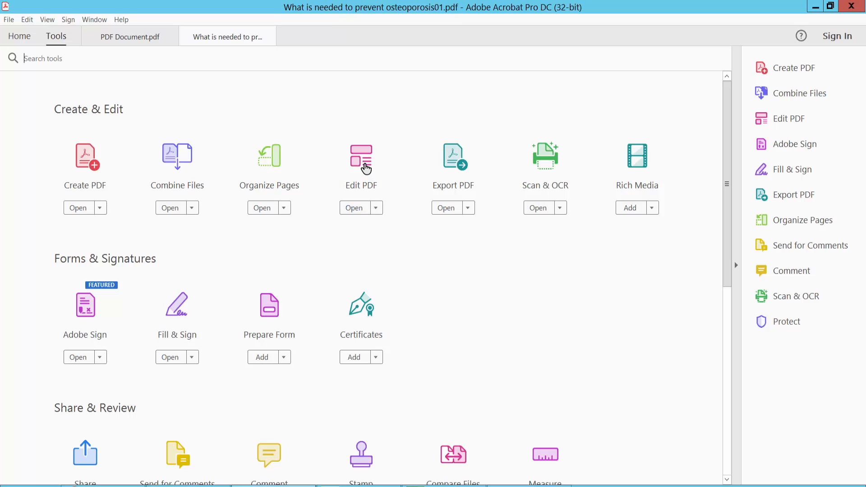
{"action": "left_click", "coordinate": [360, 162]}
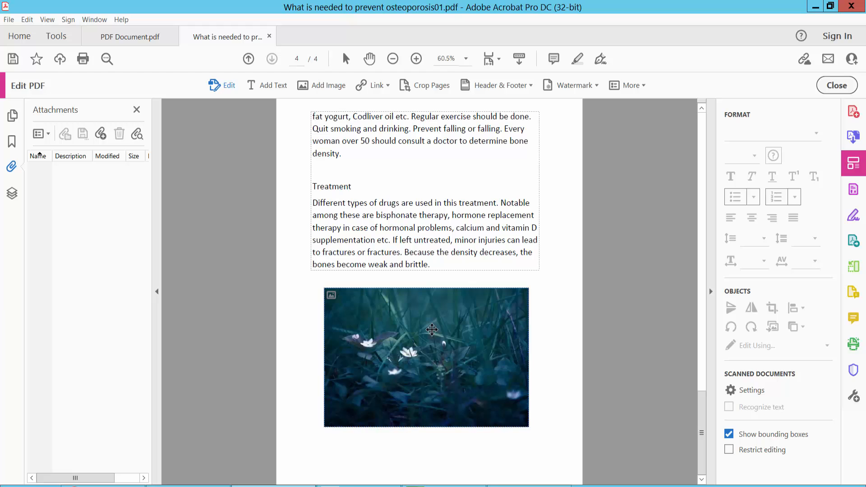
{"action": "left_click", "coordinate": [426, 357]}
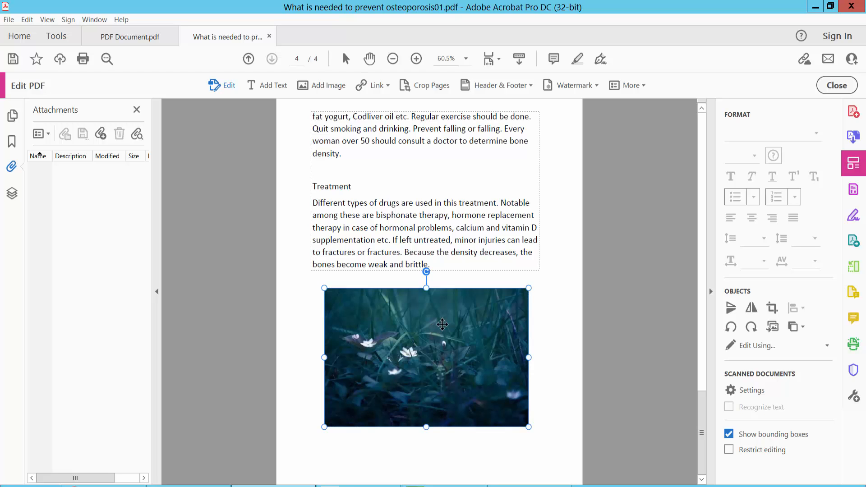
{"action": "mouse_move", "coordinate": [731, 327]}
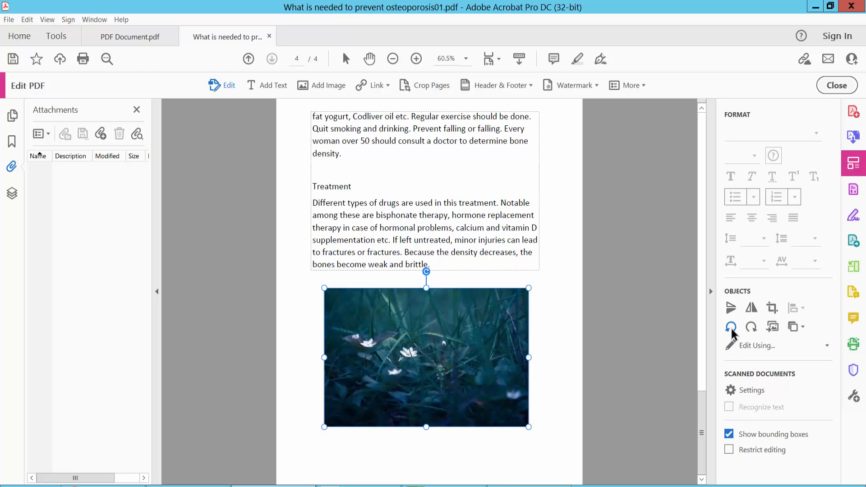
{"action": "left_click", "coordinate": [751, 326]}
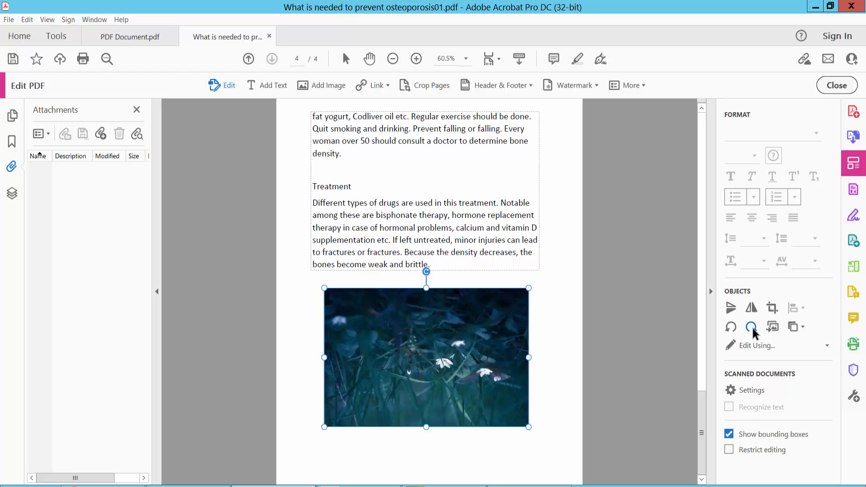
{"action": "left_click", "coordinate": [752, 326]}
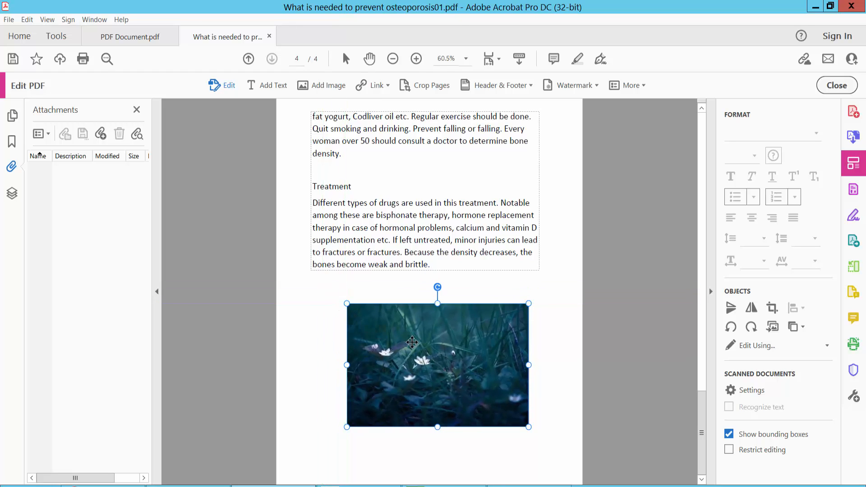
{"action": "mouse_move", "coordinate": [528, 299]}
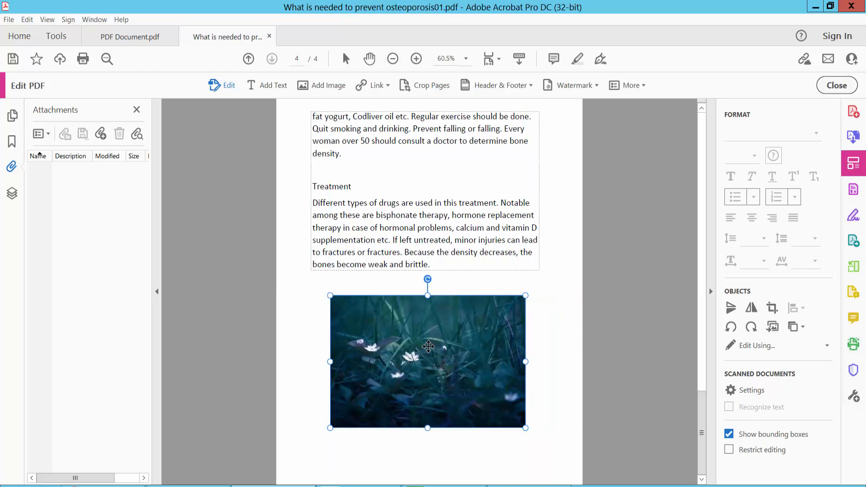
Step: Bring up the flower photo's context menu to reach its Crop option
{"action": "right_click", "coordinate": [428, 348]}
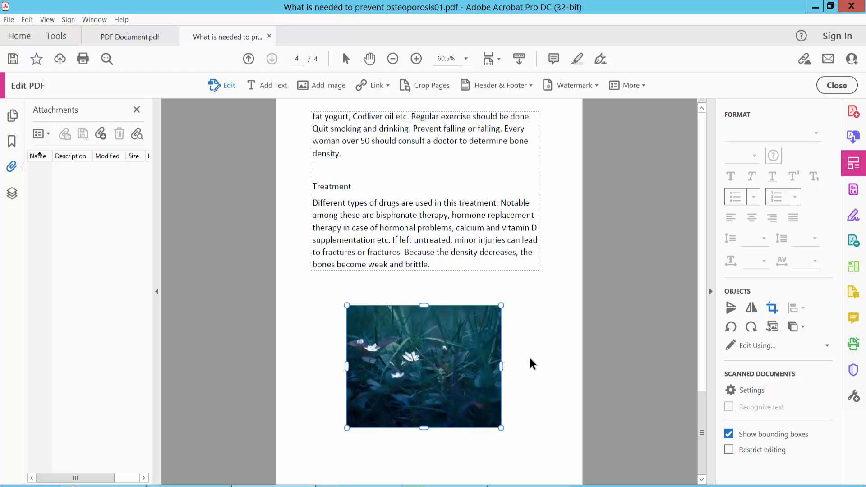
{"action": "right_click", "coordinate": [424, 367]}
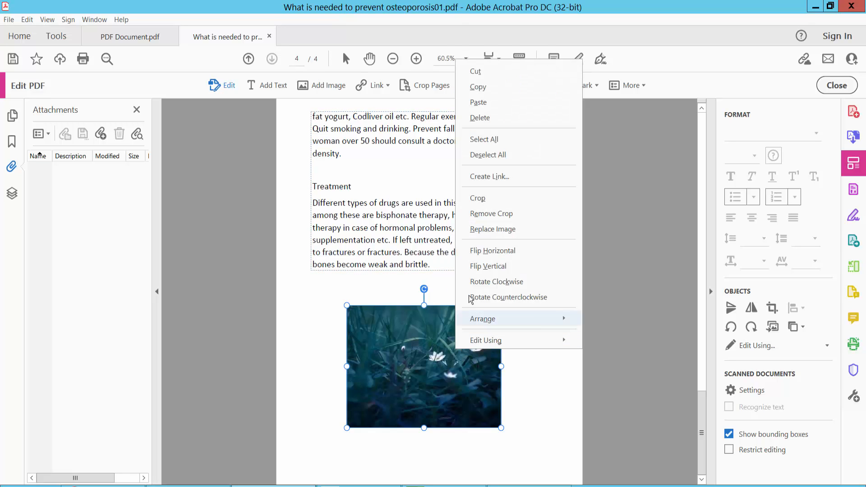
{"action": "mouse_move", "coordinate": [491, 250]}
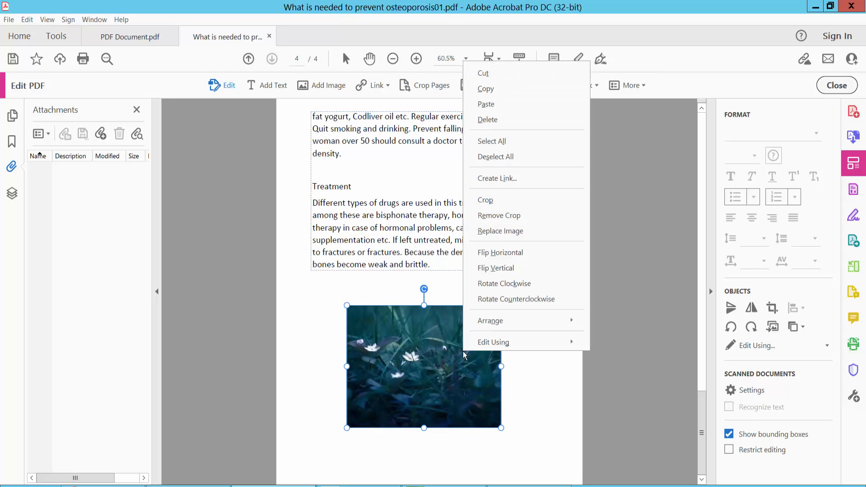
{"action": "mouse_move", "coordinate": [523, 216]}
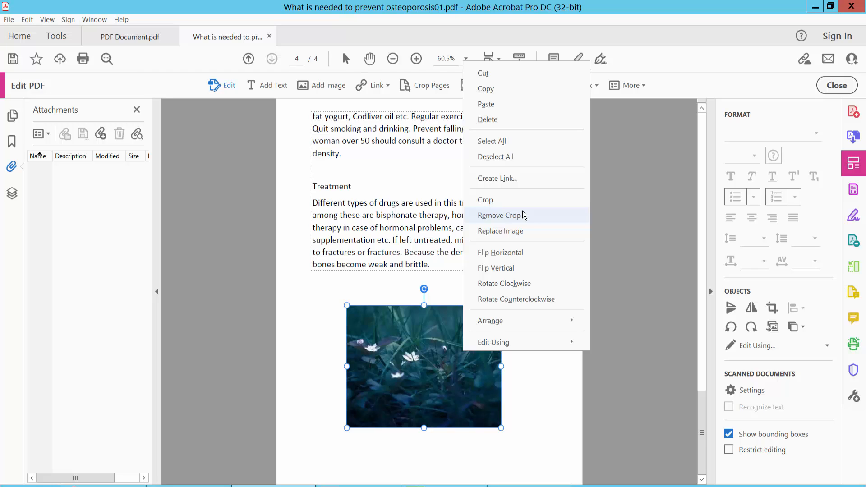
{"action": "mouse_move", "coordinate": [485, 200]}
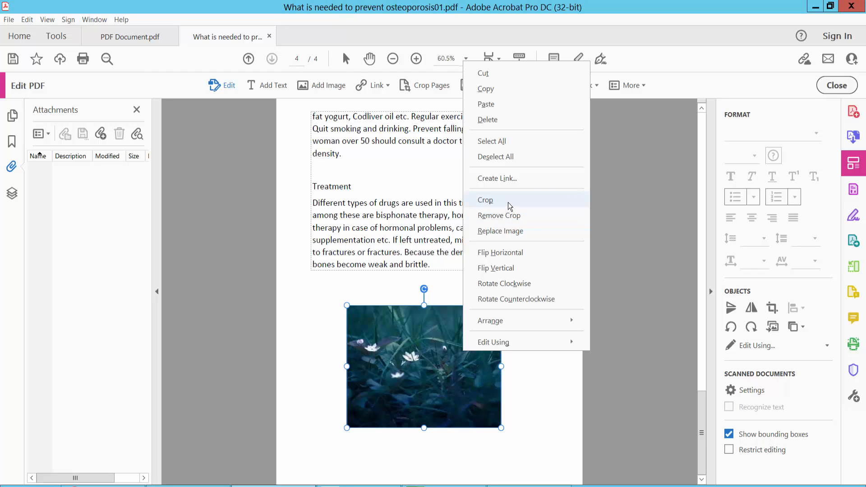
Step: Choose Crop from the context menu to start cropping the flower photo again
{"action": "left_click", "coordinate": [485, 200]}
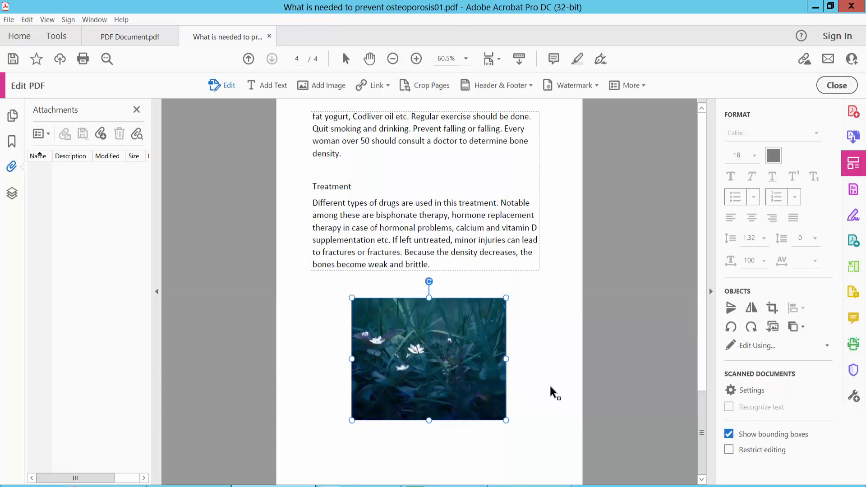
Step: Deselect the cropped flower photo, leaving it centred below the Treatment paragraph
{"action": "left_click", "coordinate": [548, 385]}
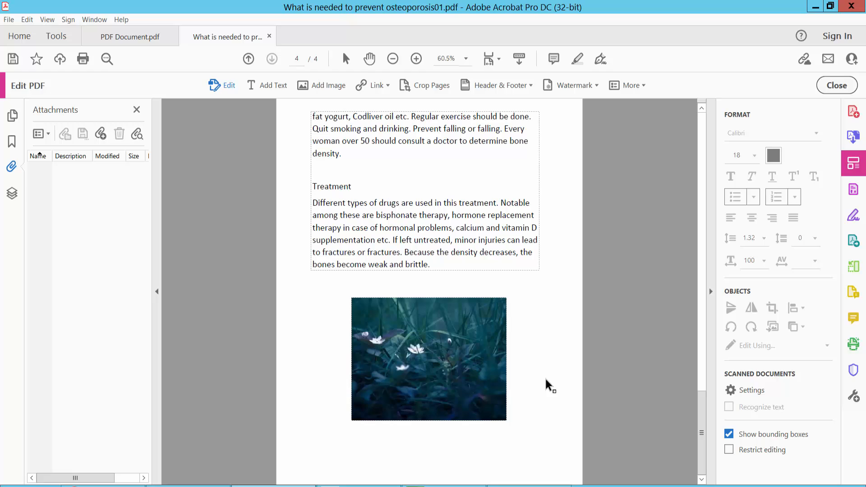